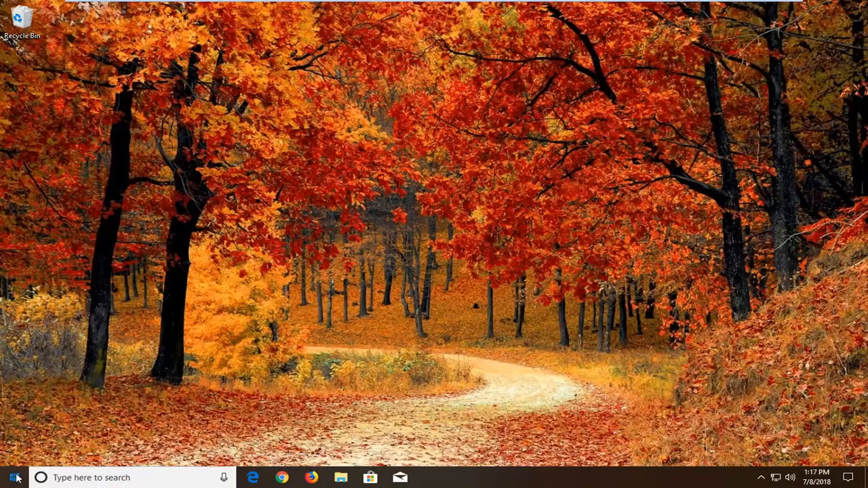
- Search the Start menu for 'services' to launch the Services console
click(10, 477)
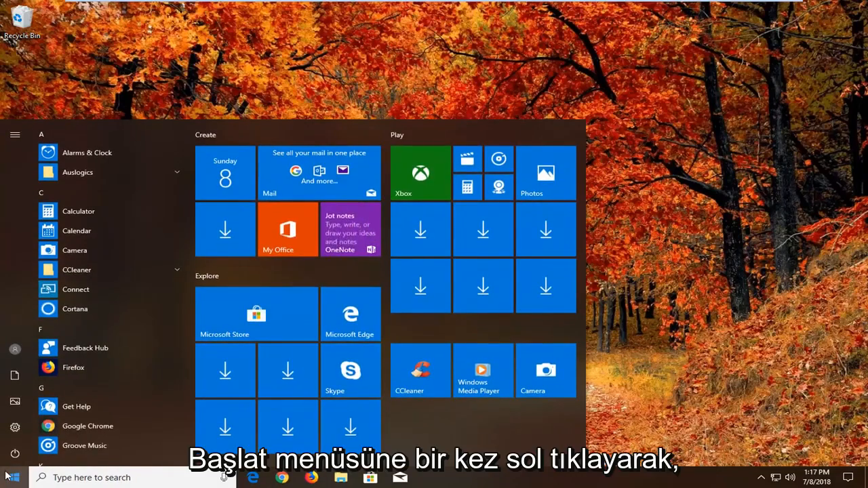
text(s)
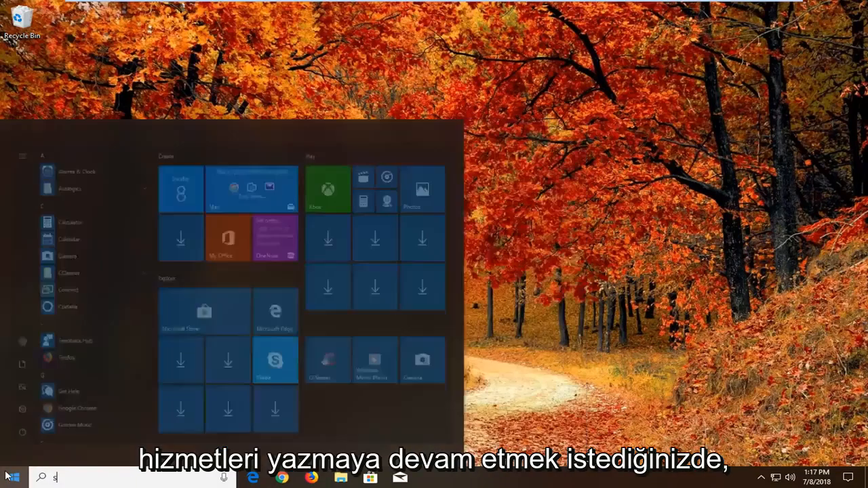
text(ervices)
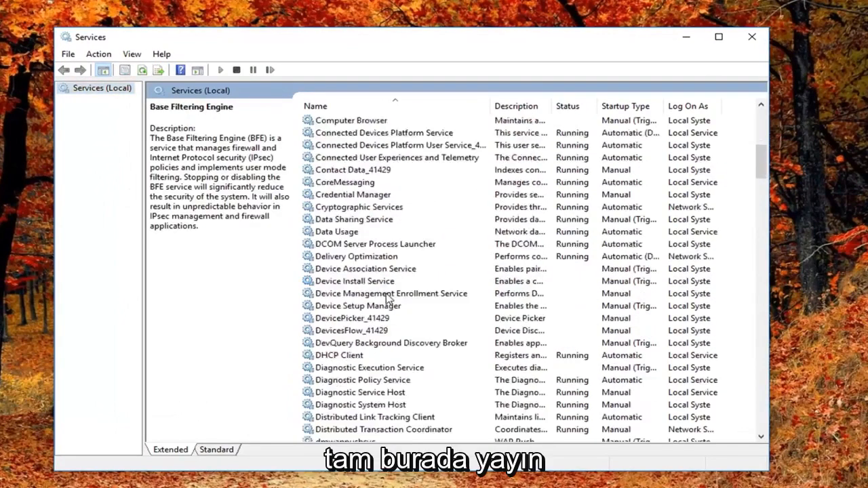
- Set Function Discovery Resource Publication to Automatic (Delayed Start) and close Services
scroll(down, 3)
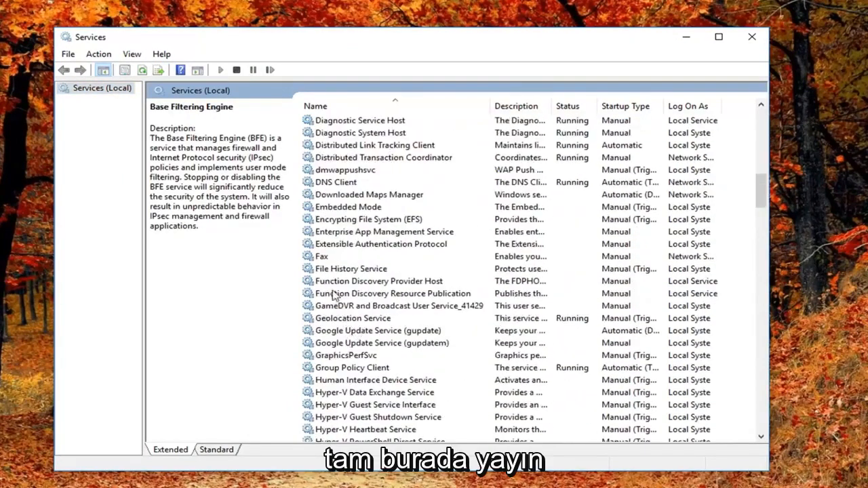
click(393, 293)
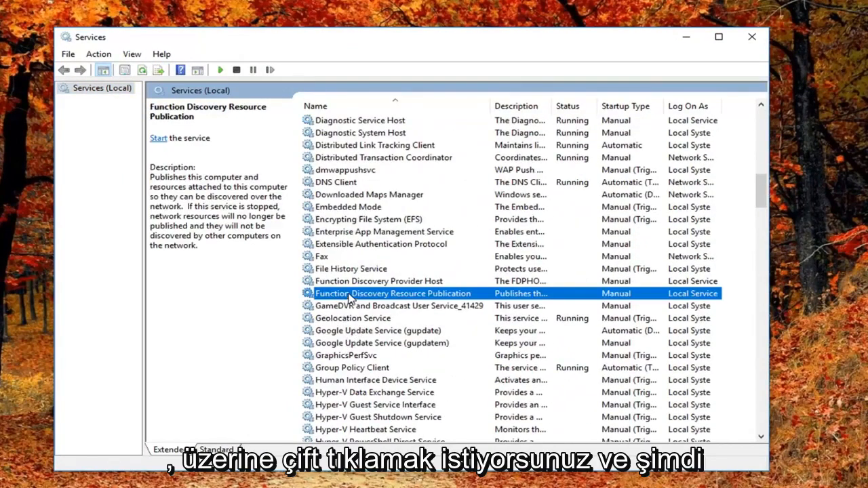
double_click(392, 293)
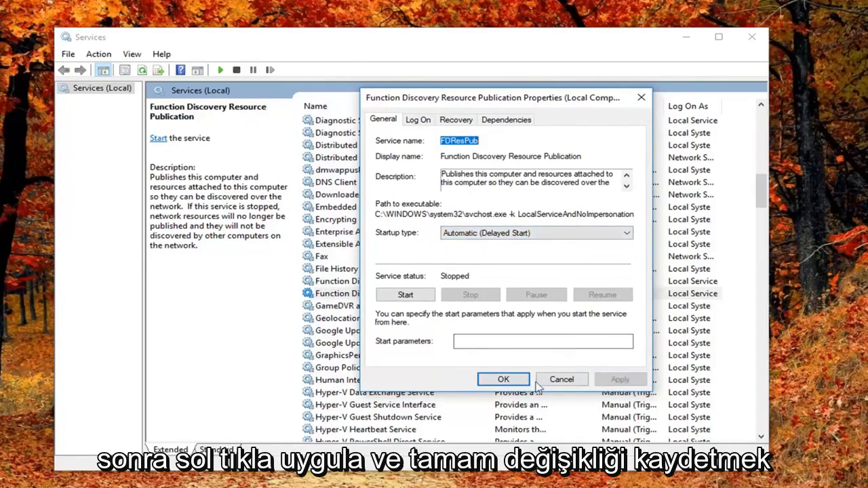
click(503, 379)
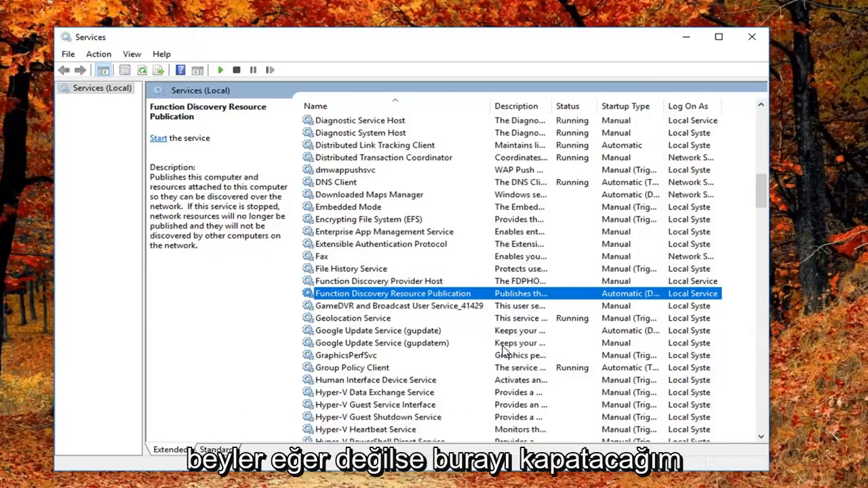
click(751, 37)
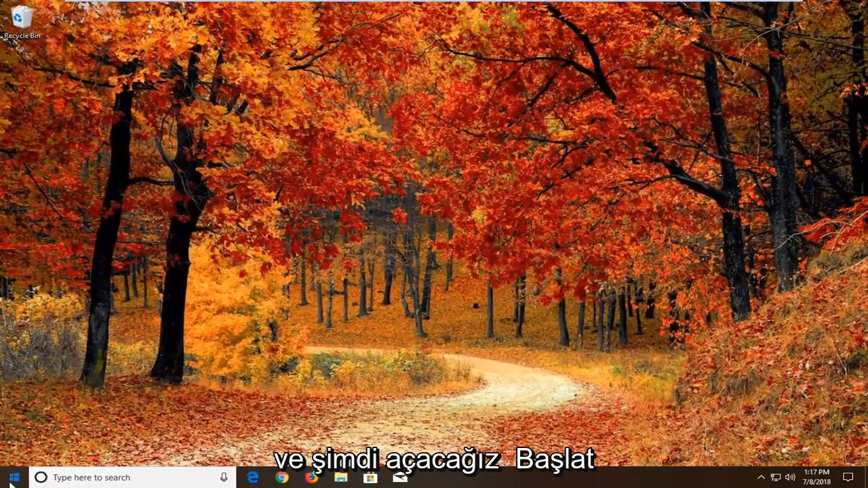
- Go to Update & Security's Windows Update Advanced options page in Settings
click(11, 477)
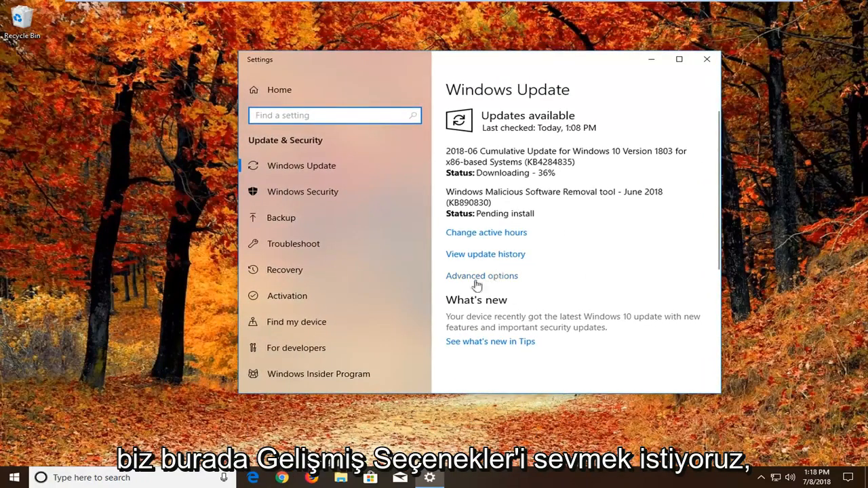
click(480, 275)
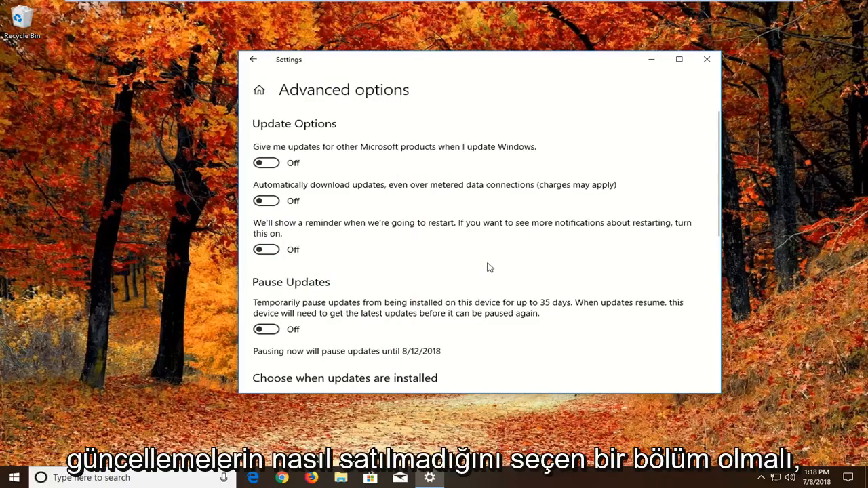
- Switch 'Allow downloads from other PCs' to Off under Delivery Optimization, then close Settings
scroll(down, 3)
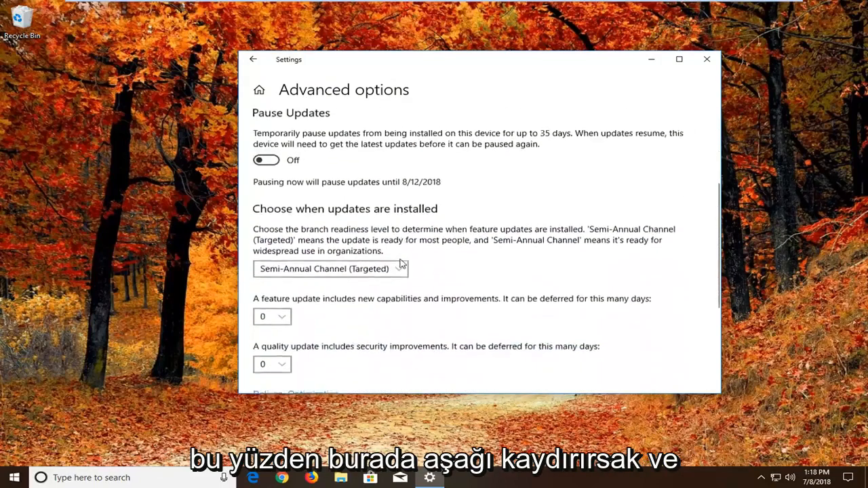
scroll(down, 3)
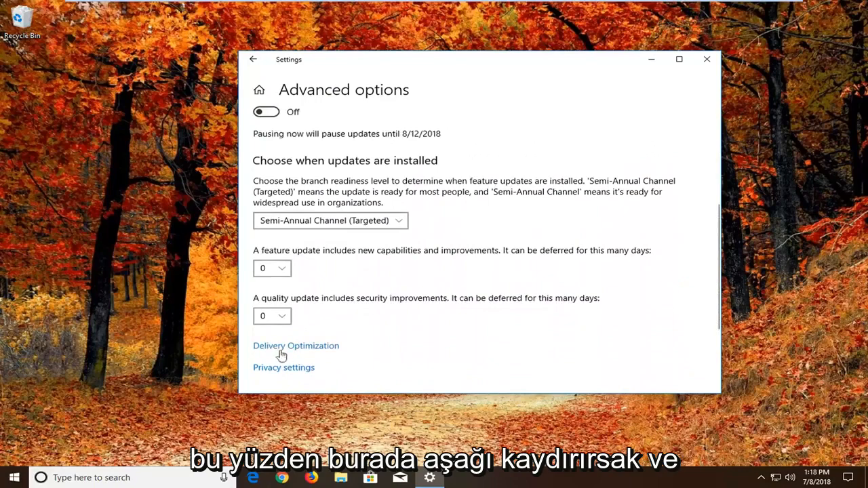
click(295, 346)
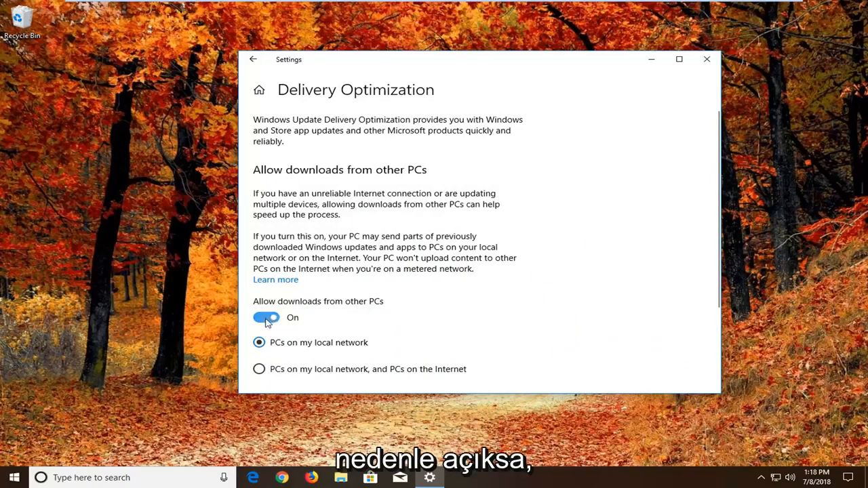
click(266, 317)
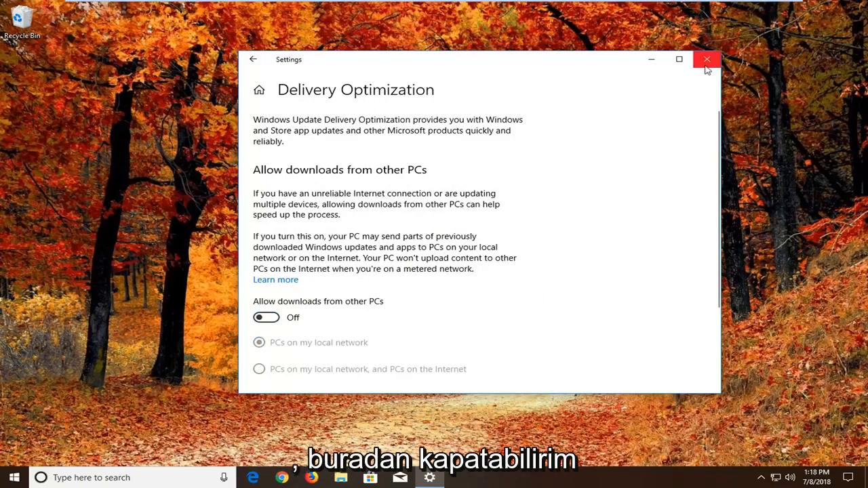
click(706, 59)
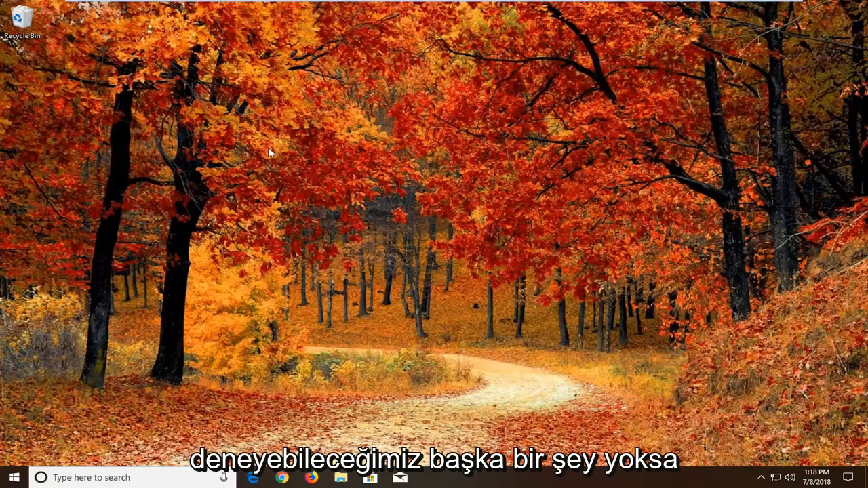
- Search the Start menu for 'troubleshoot' and open the Troubleshoot settings page
click(10, 476)
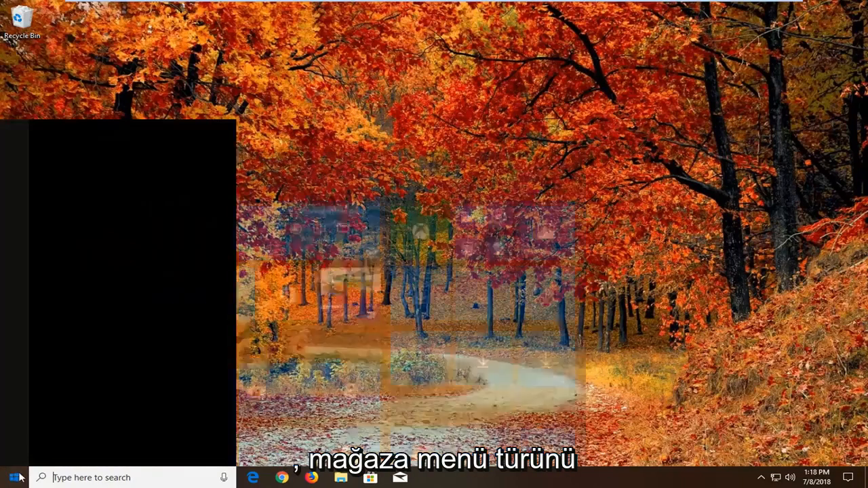
text(teroub)
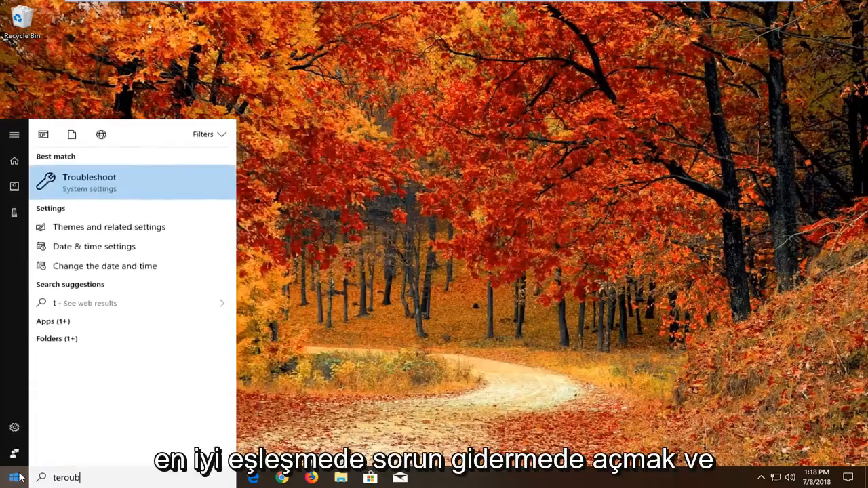
text(troubleshot)
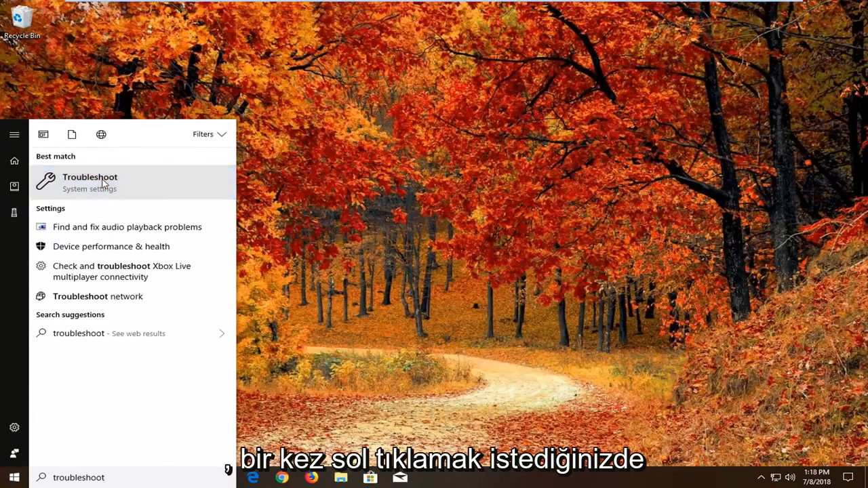
click(90, 182)
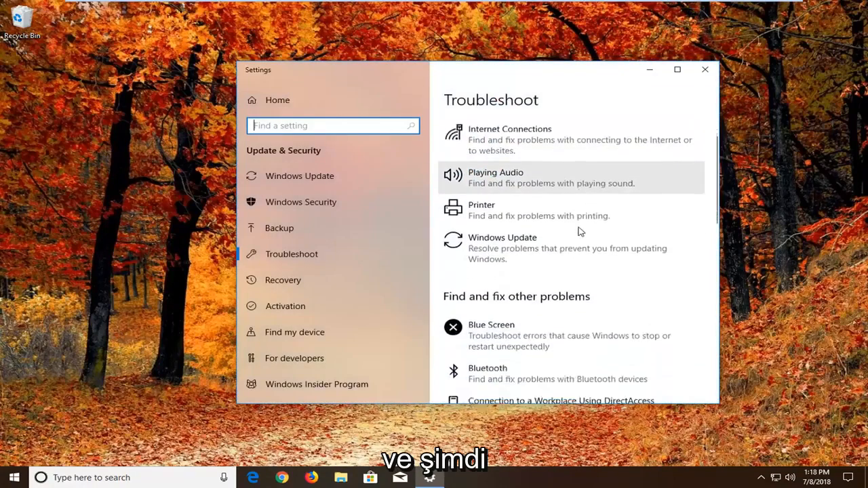
- Run the Windows Store Apps troubleshooter from the Troubleshoot page
scroll(down, 3)
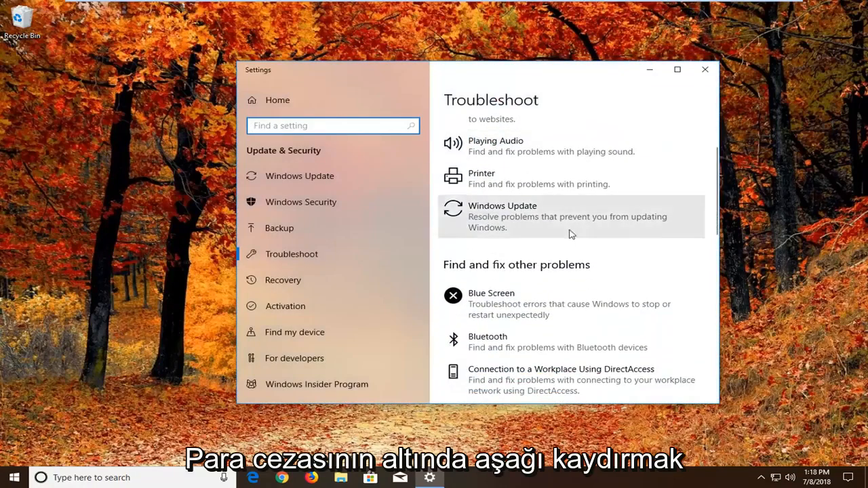
scroll(down, 3)
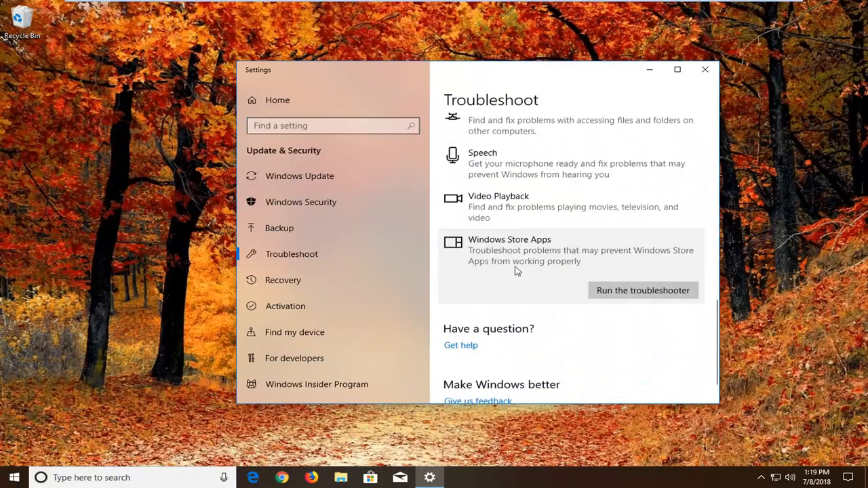
mouse_move(493, 274)
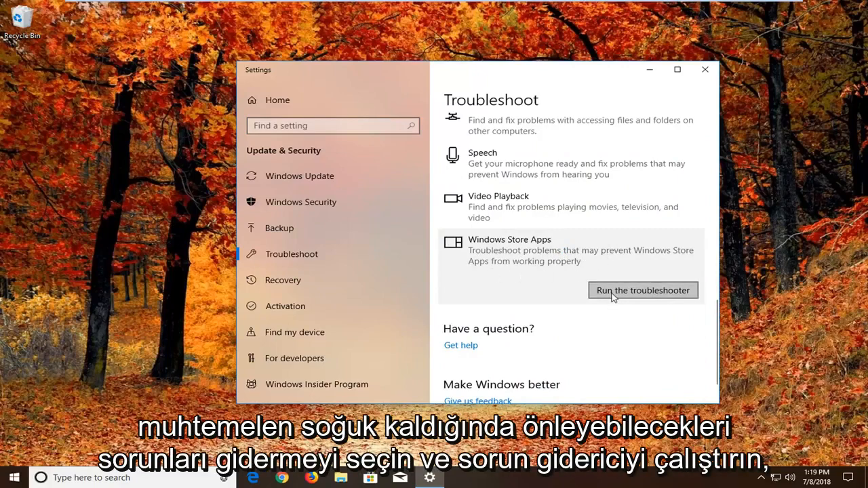
click(642, 290)
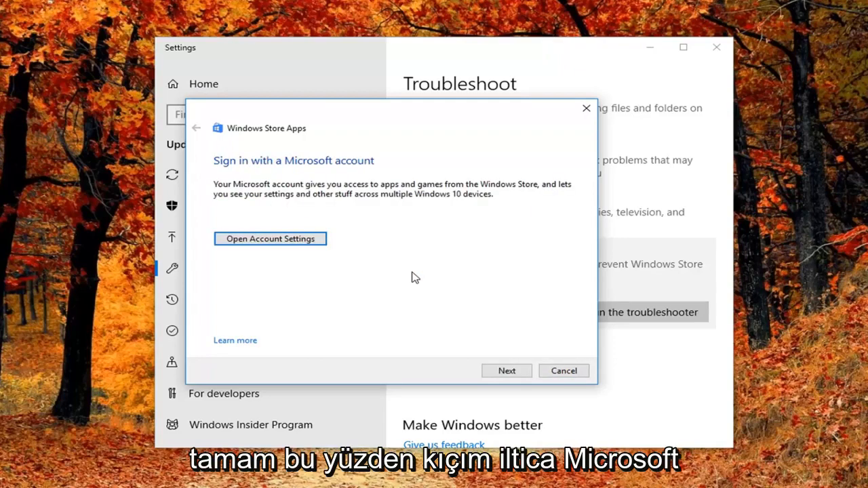
- Skip the sign-in and app reset suggestions, close the finished troubleshooter and Settings
click(507, 371)
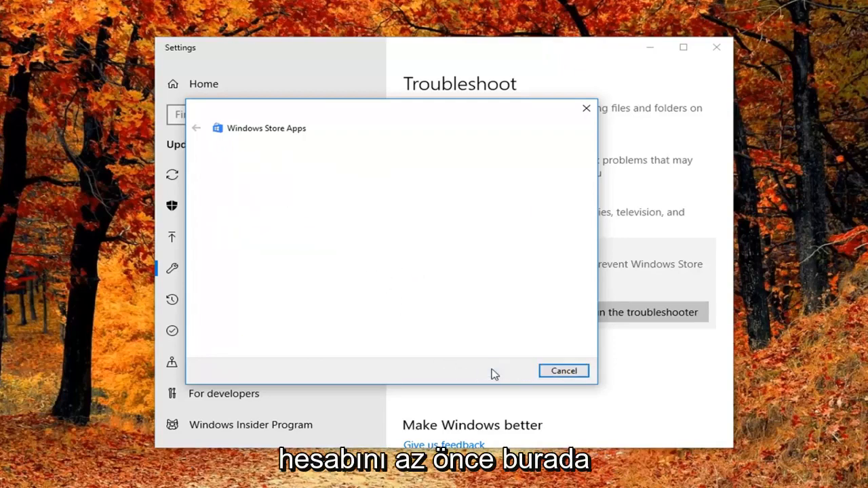
click(505, 370)
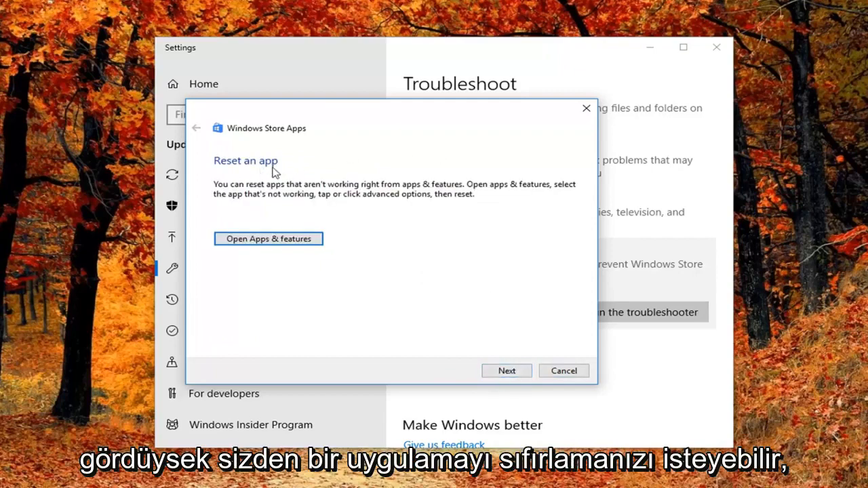
mouse_move(263, 242)
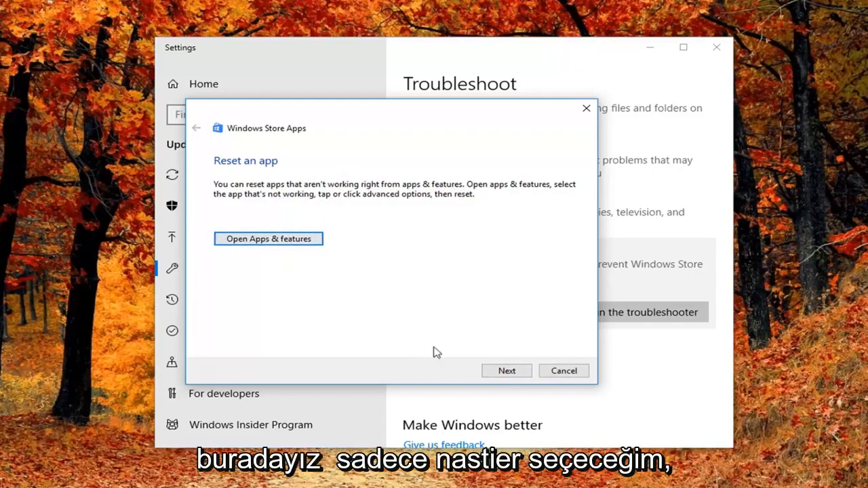
click(506, 370)
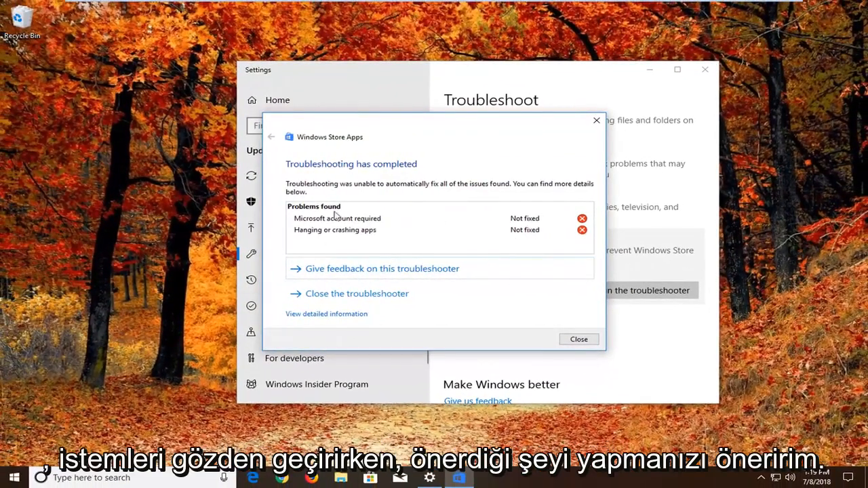
mouse_move(339, 235)
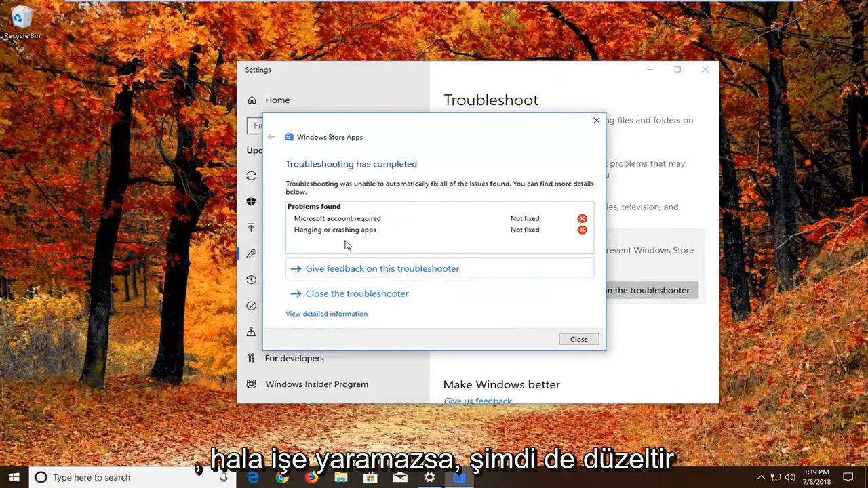
click(578, 339)
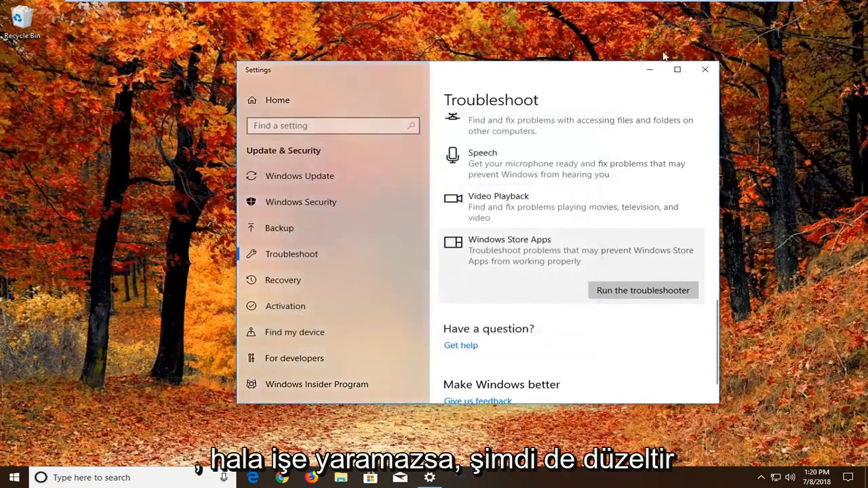
click(705, 69)
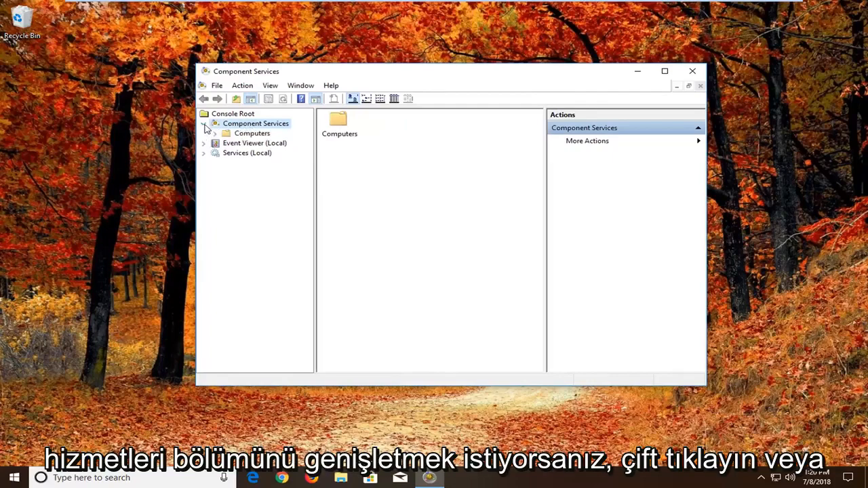
- Expand Computers in Component Services and open My Computer's Properties
click(204, 123)
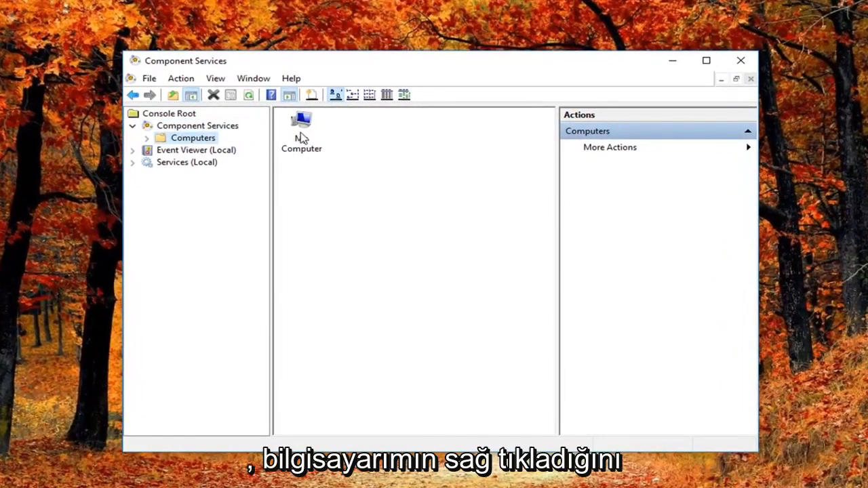
right_click(301, 126)
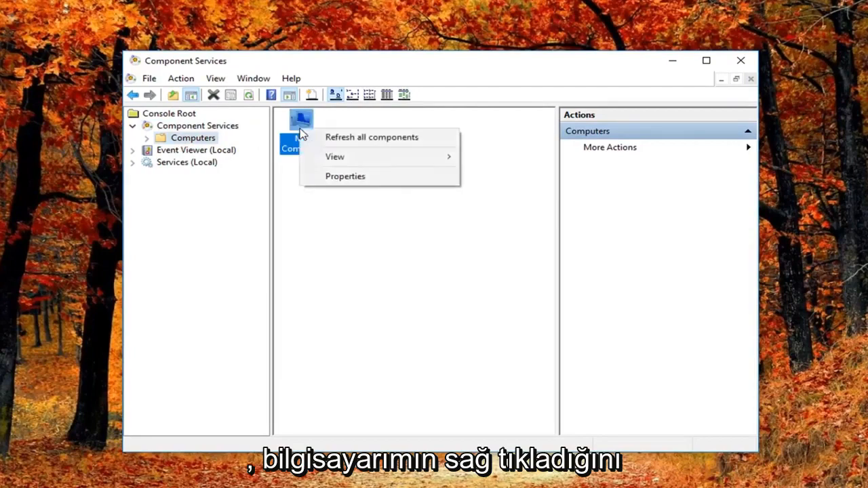
click(345, 175)
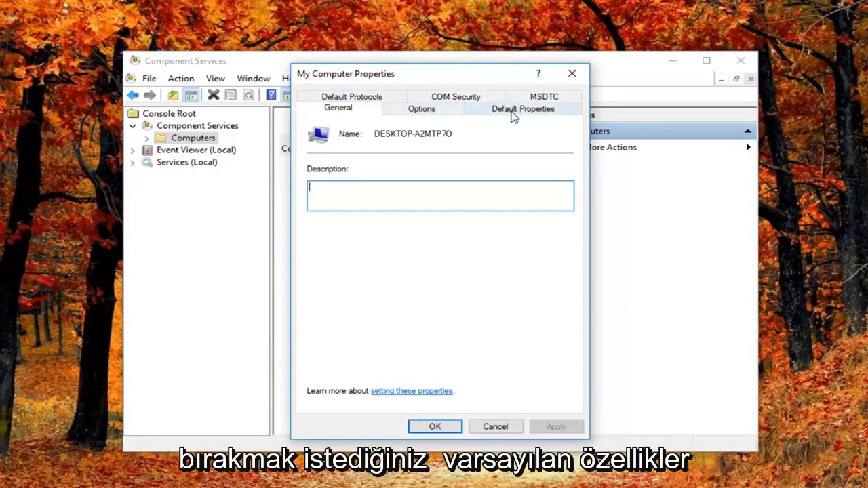
- Uncheck Enable Distributed COM on this computer under Default Properties
click(522, 108)
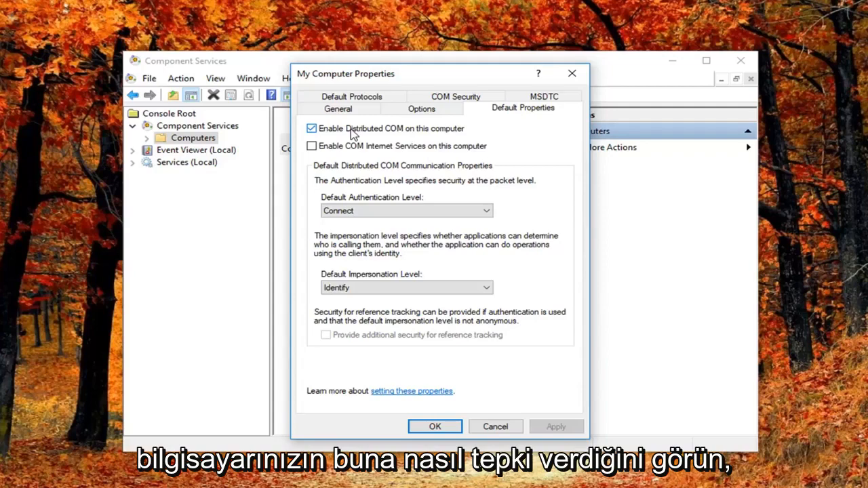
click(311, 128)
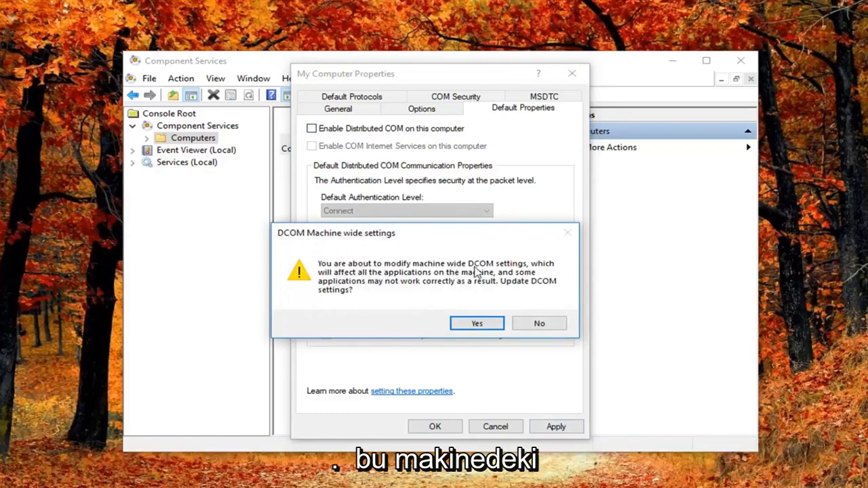
mouse_move(390, 285)
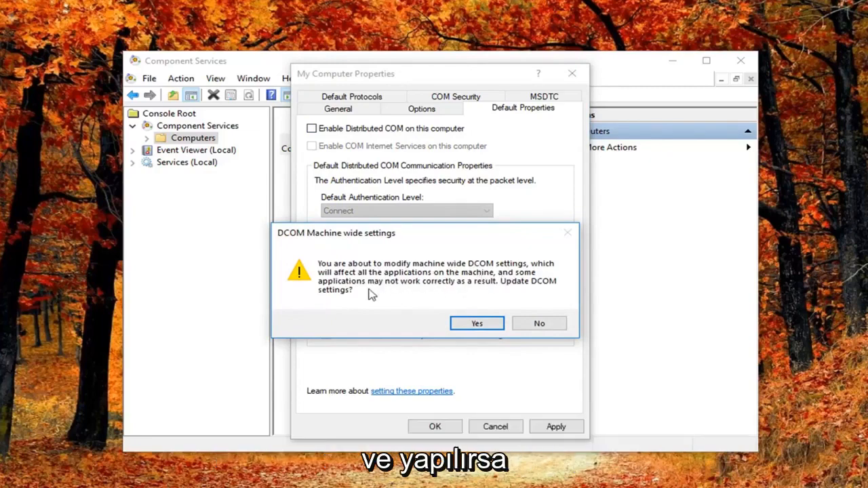
mouse_move(474, 288)
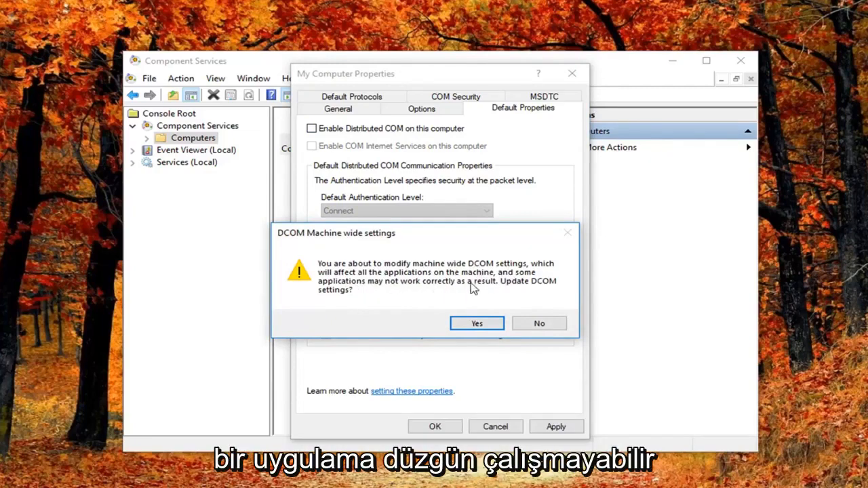
mouse_move(351, 321)
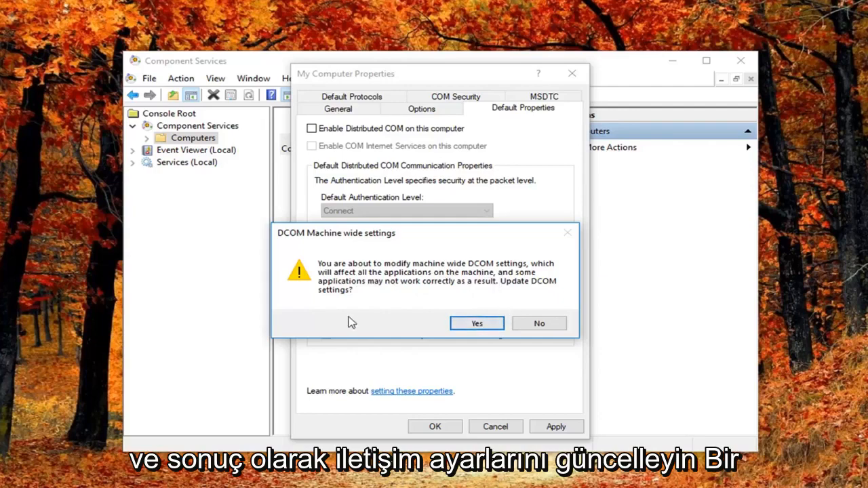
- Confirm the machine-wide DCOM warning, apply with OK, and close Component Services
click(476, 322)
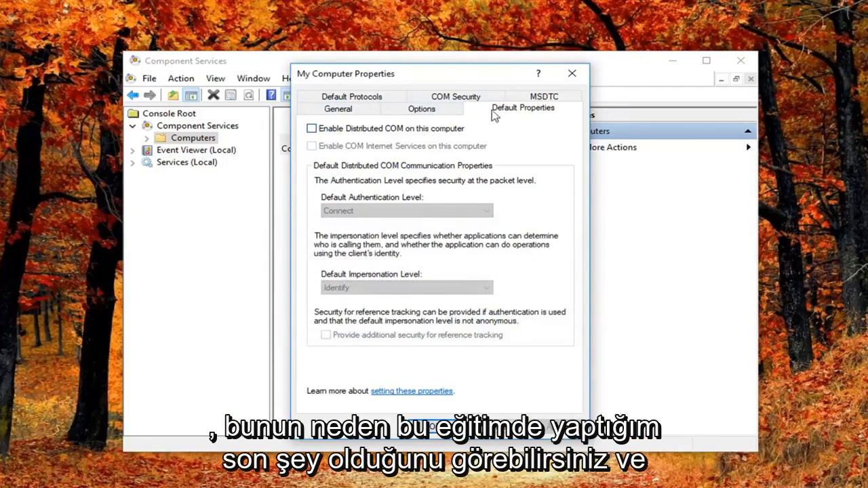
click(572, 73)
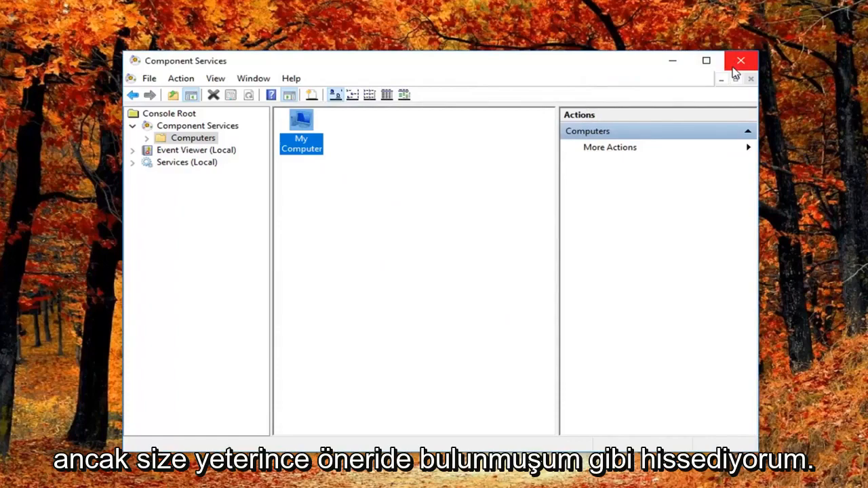
click(740, 60)
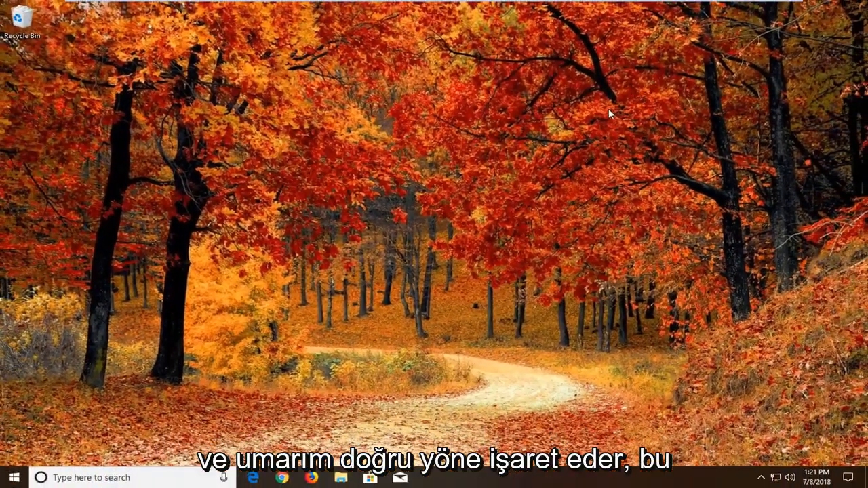